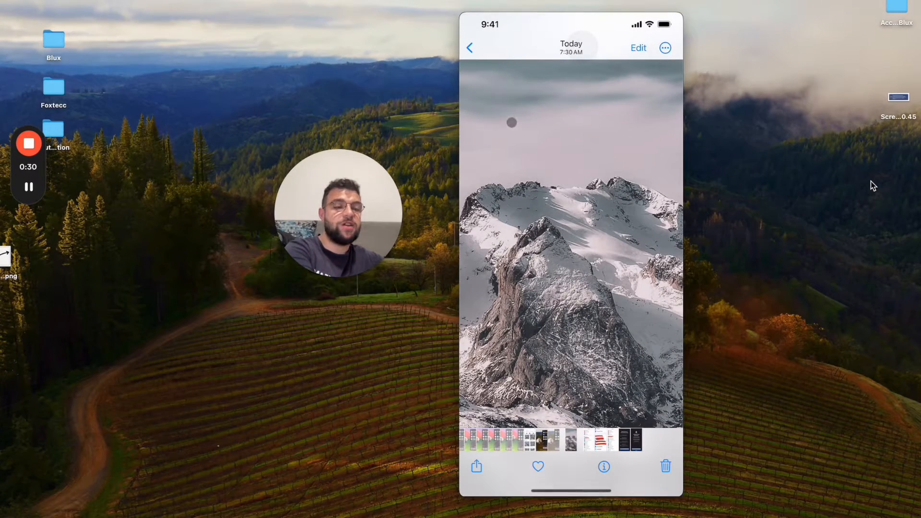
- Enter the editor on the cropped mountain photo
left_click(638, 48)
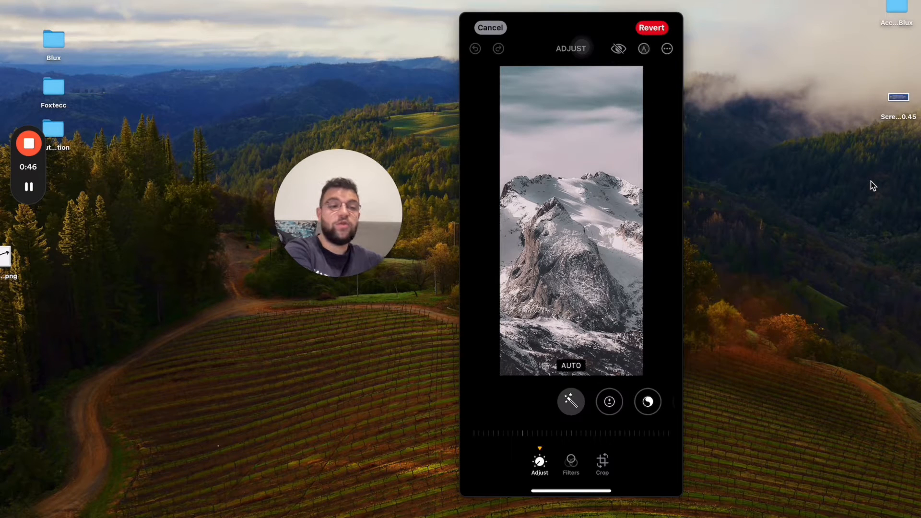
- Revert the mountain photo to its original, confirming Revert to Original
left_click(650, 28)
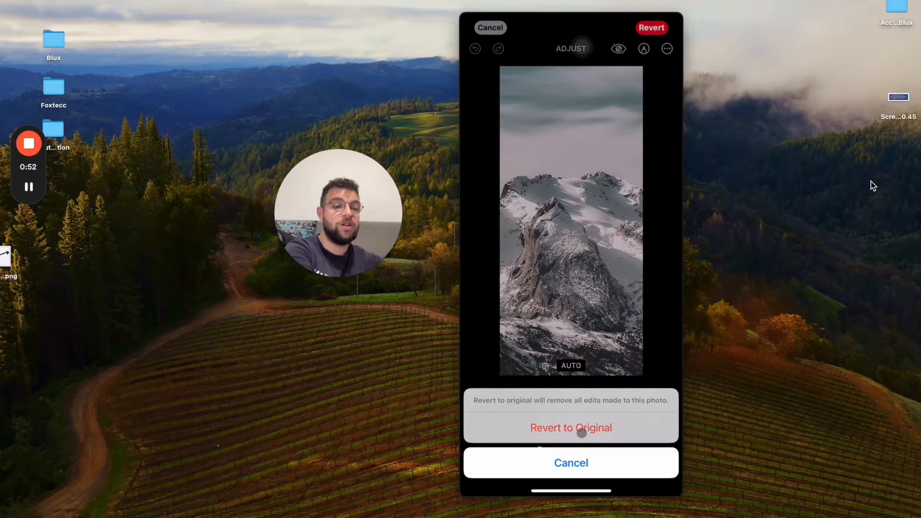
left_click(569, 462)
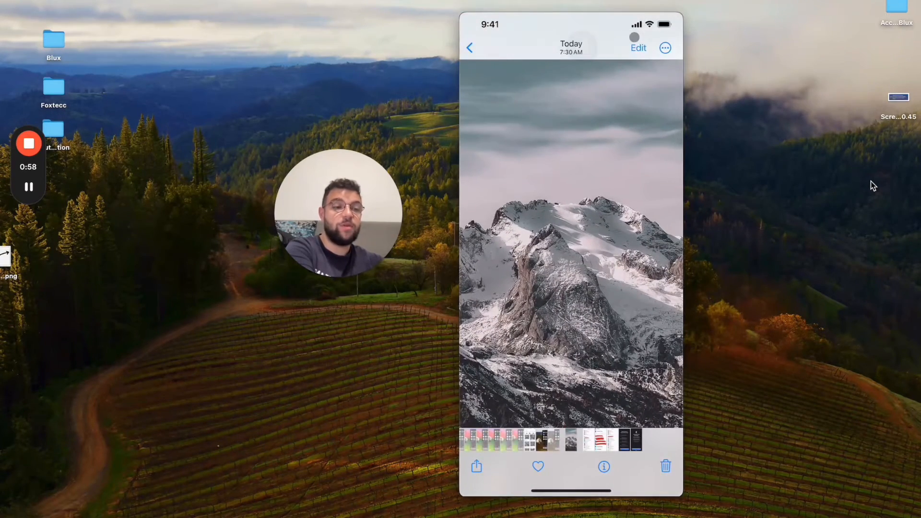
- Crop the photo to a close-up of the snowy peaks without clouds and save it
left_click(638, 48)
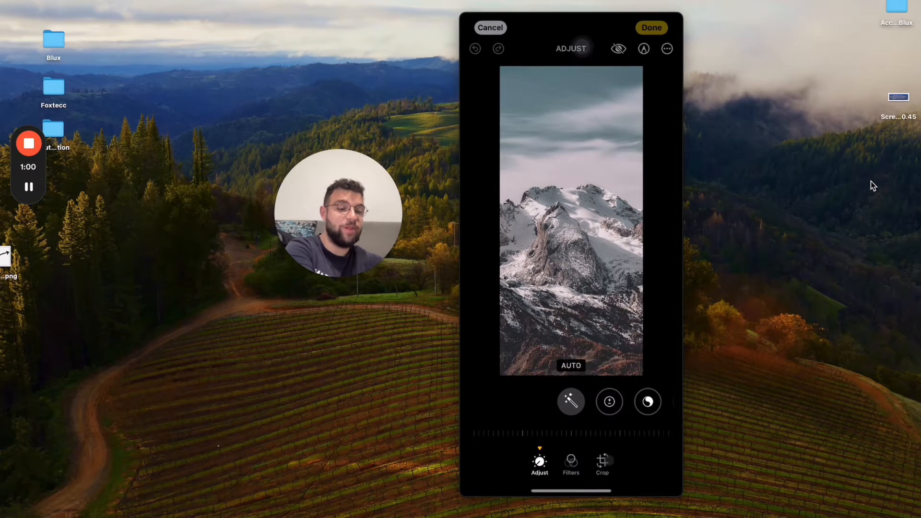
left_click(601, 465)
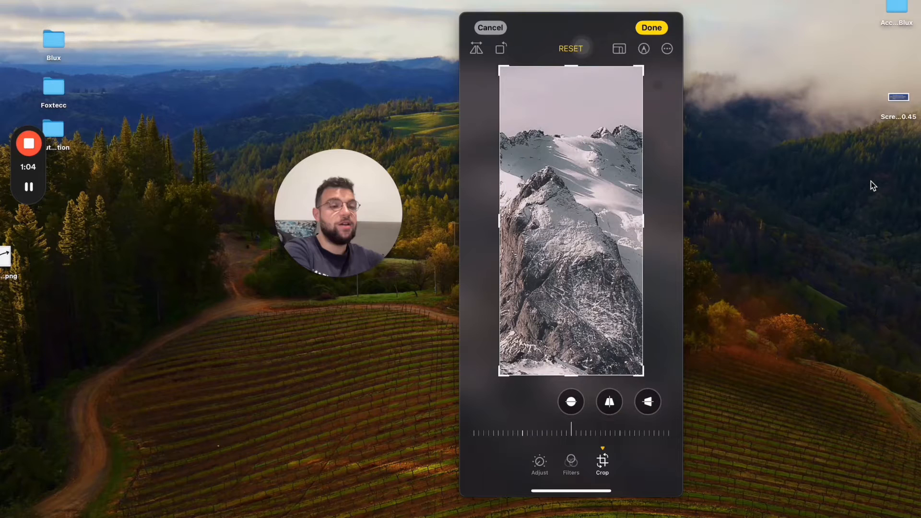
left_click(650, 28)
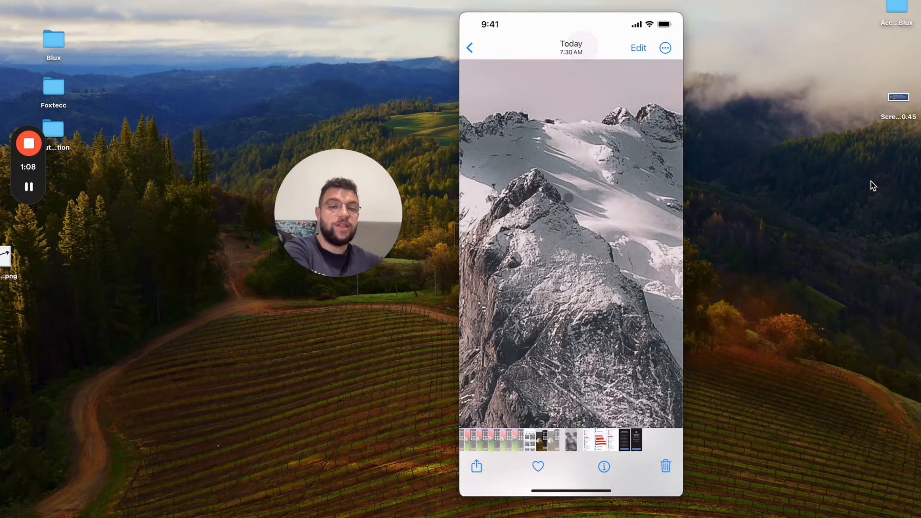
- Reset the crop so the full scene with clouds shows again and save it
left_click(638, 48)
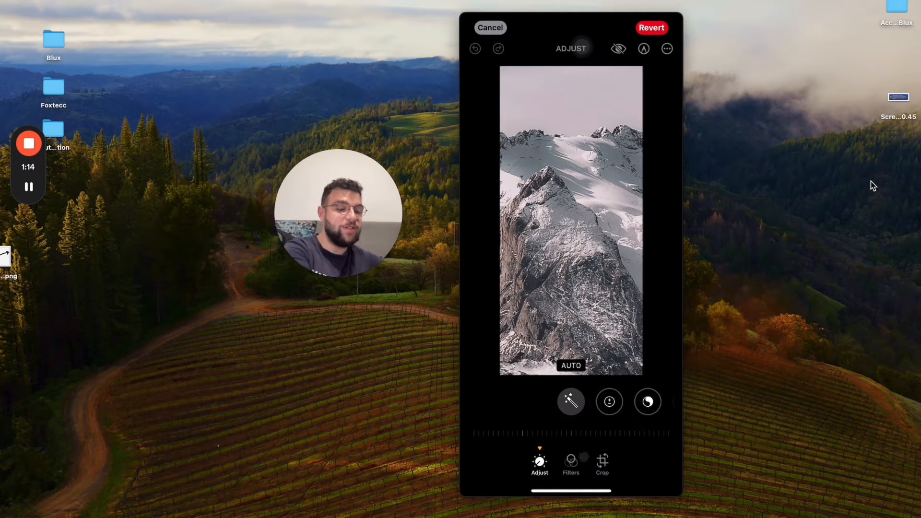
left_click(601, 463)
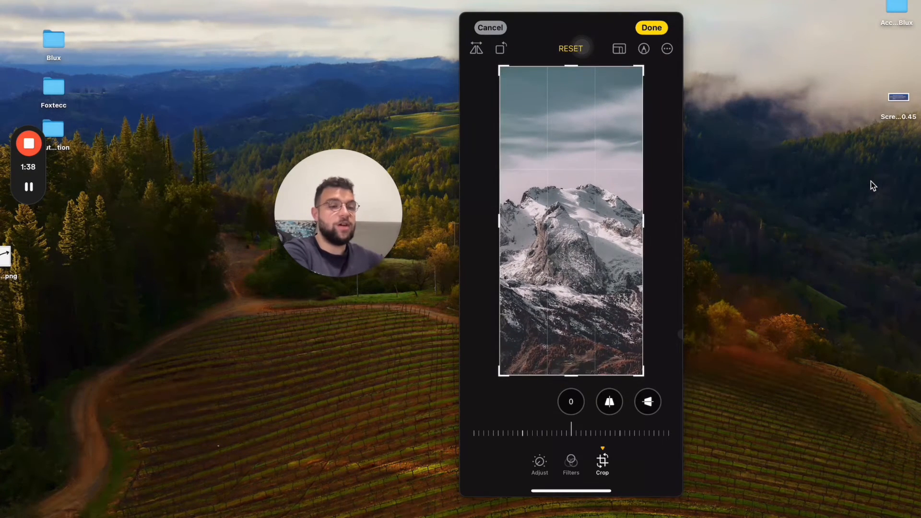
left_click(650, 27)
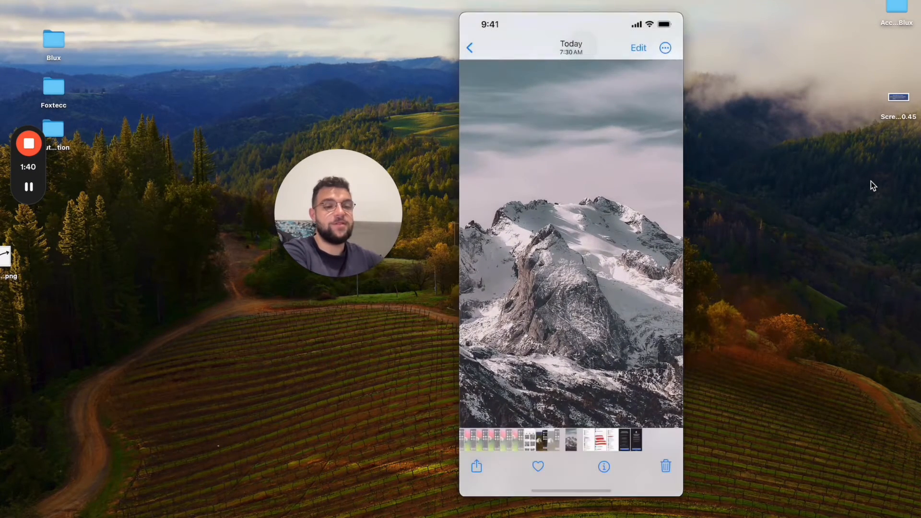
left_click(569, 235)
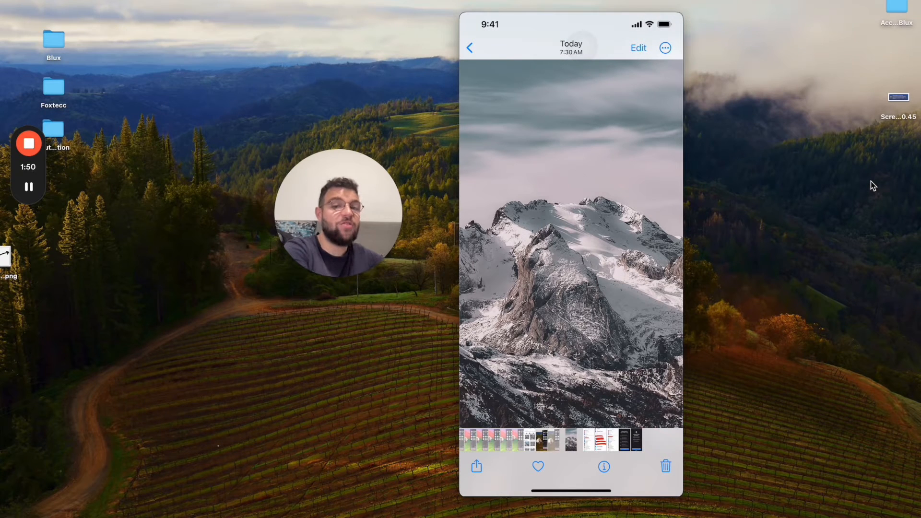
left_click(570, 235)
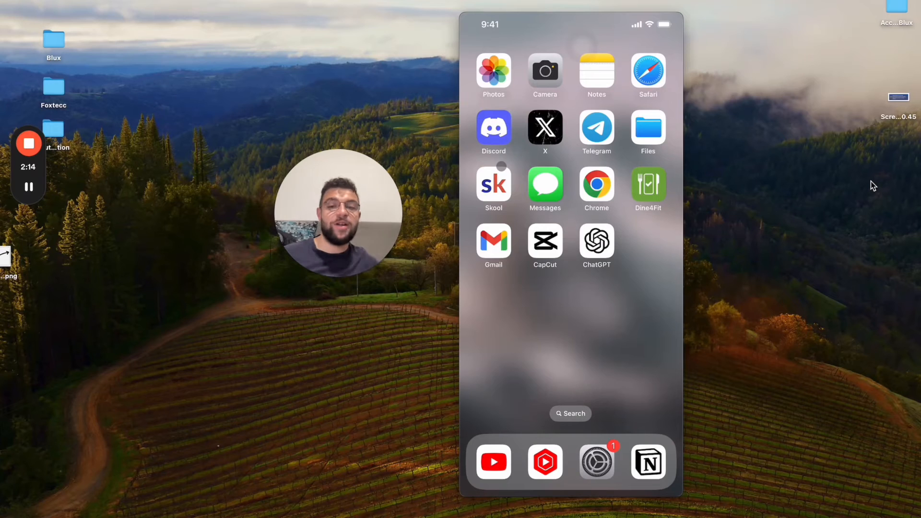
mouse_move(733, 503)
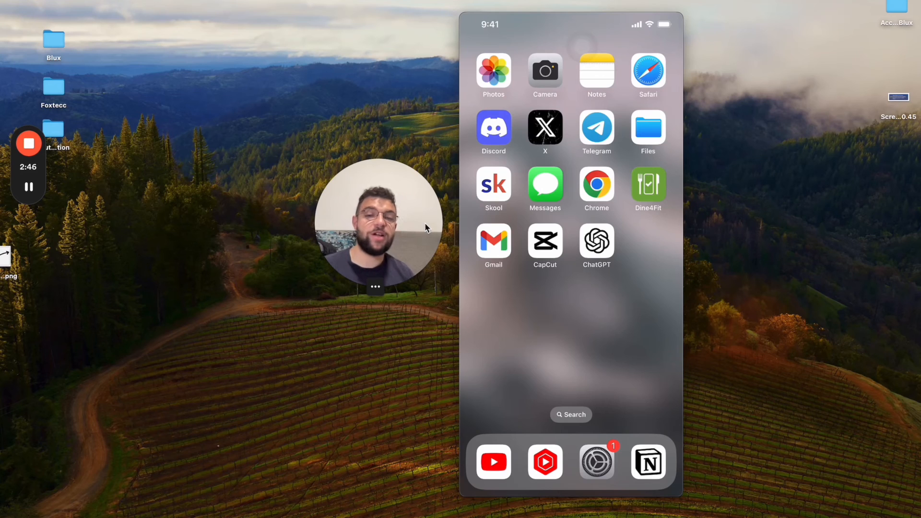
mouse_move(880, 236)
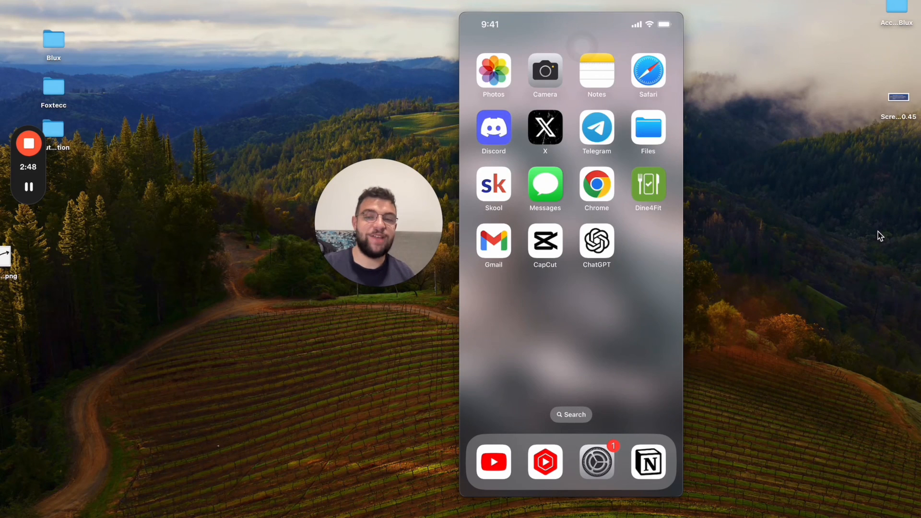